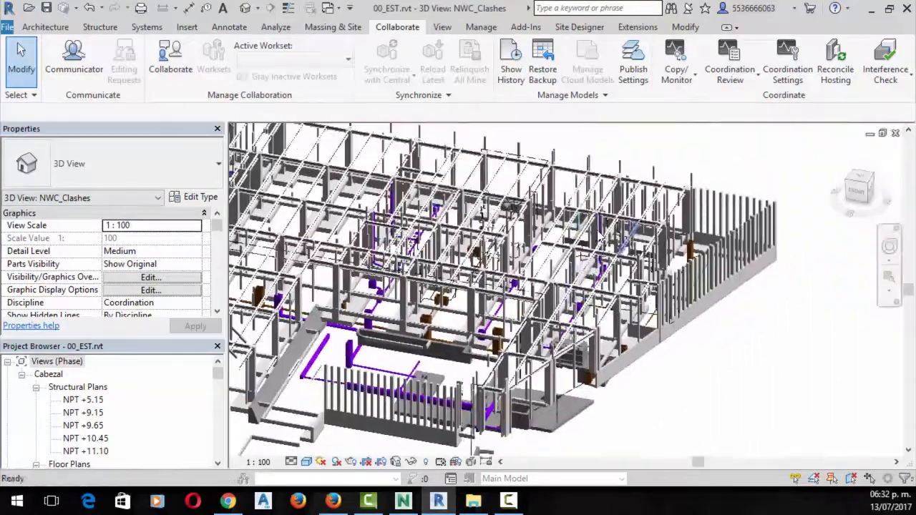
# - Start a new interference check and choose categories to test against linked 02_IHS.rvt
pyautogui.click(885, 61)
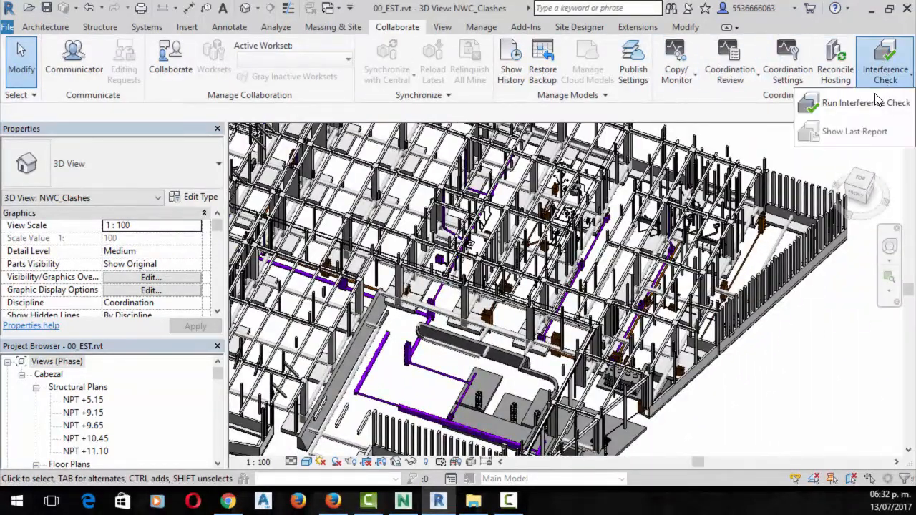
pyautogui.click(855, 102)
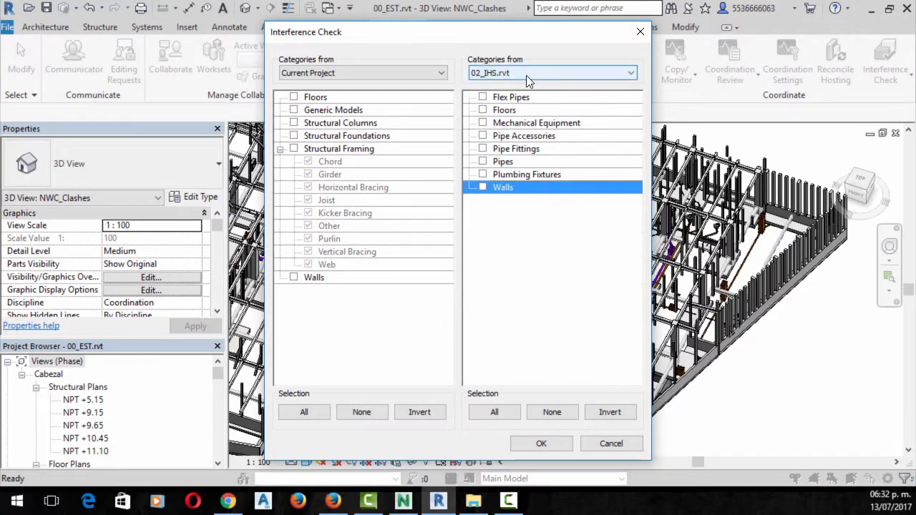
pyautogui.click(541, 443)
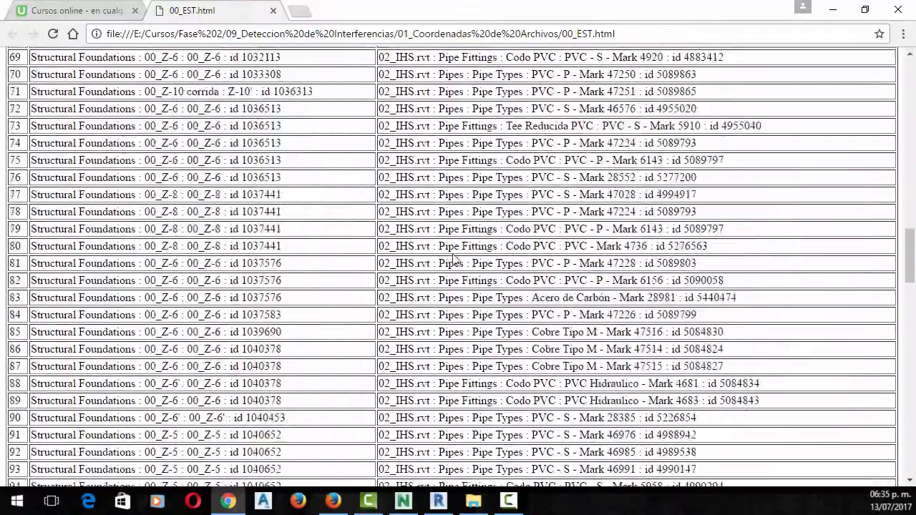
pyautogui.scroll(3)
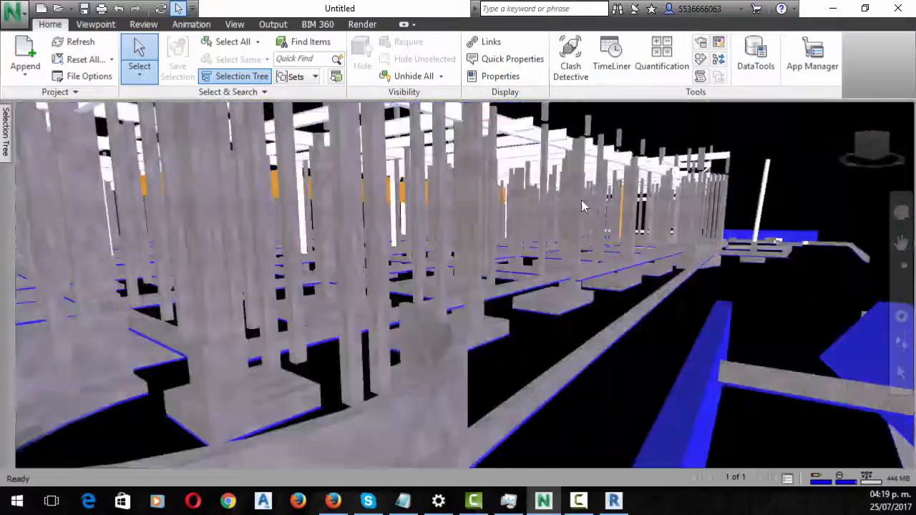
# - Orbit among the building's columns and beams, then confirm a plain grey background
pyautogui.click(25, 57)
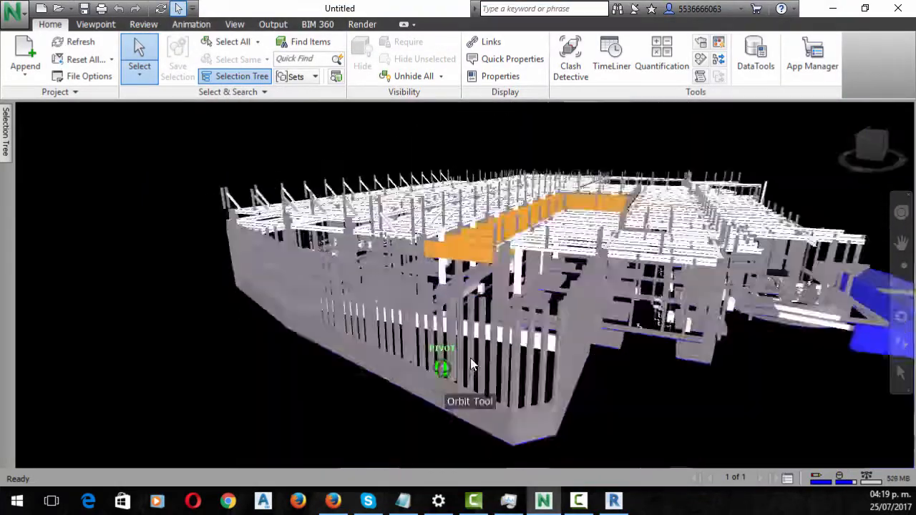
pyautogui.moveTo(471, 365); pyautogui.dragTo(340, 344)
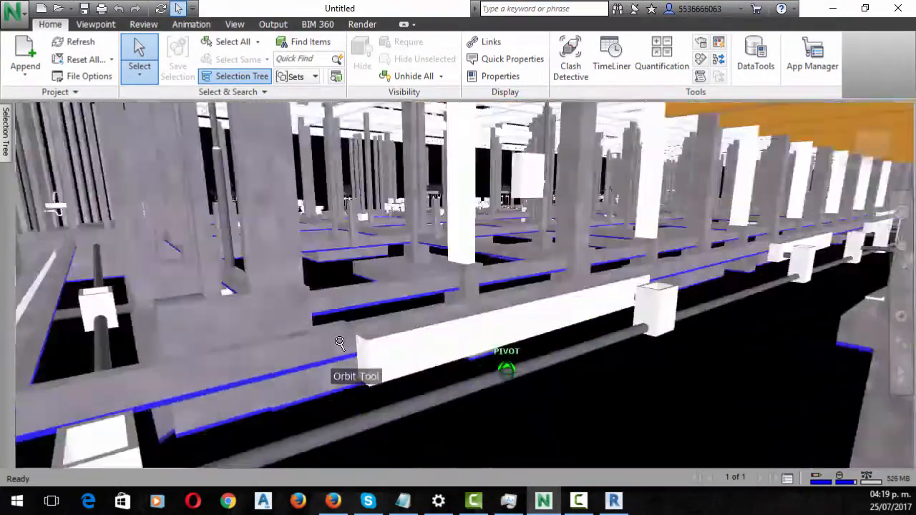
pyautogui.moveTo(341, 344); pyautogui.dragTo(584, 352)
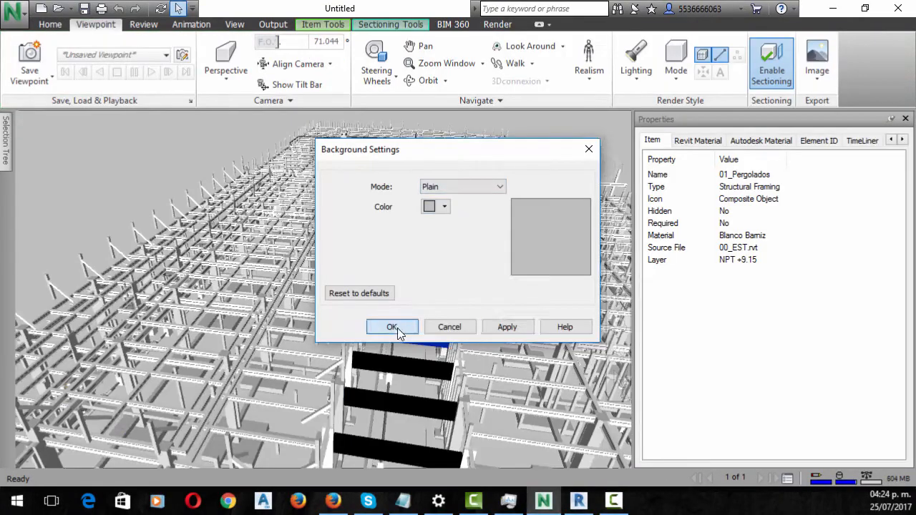
pyautogui.click(392, 327)
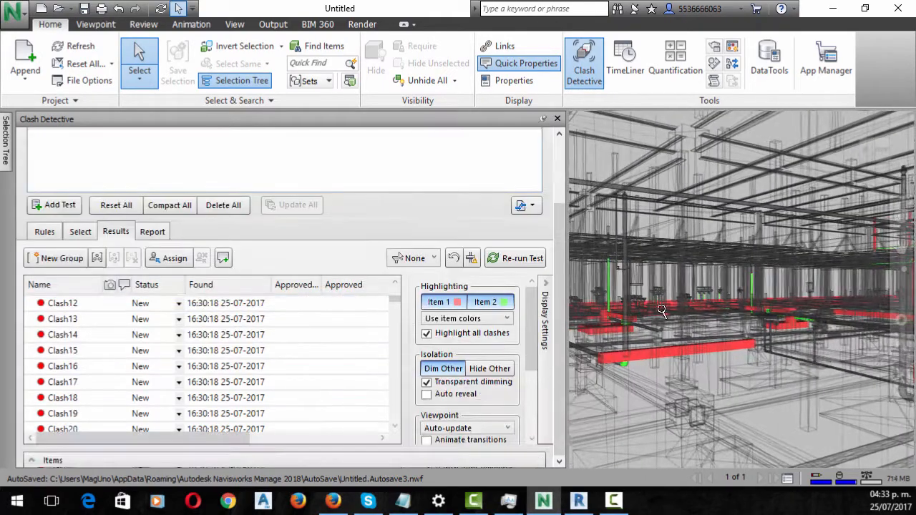
# - Select a listed clash in the Results to inspect it in the model
pyautogui.click(62, 335)
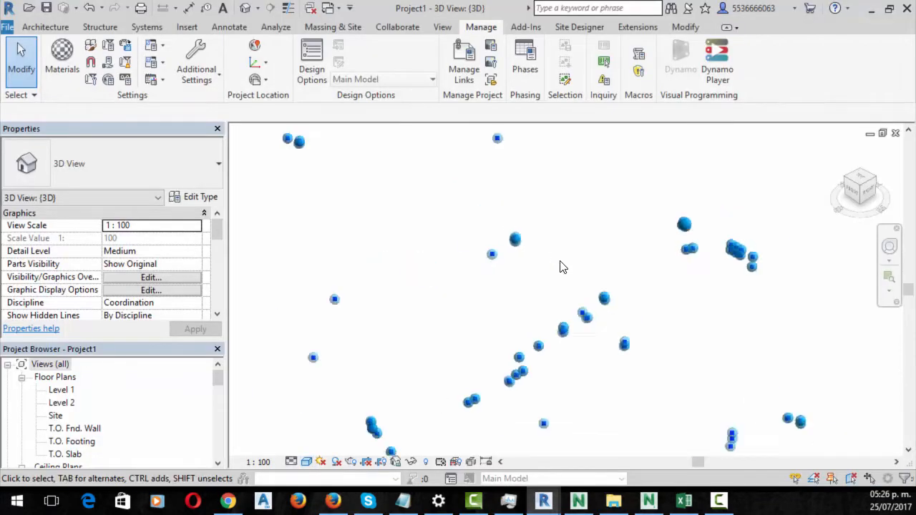
# - Link 02_IHS.rvt, dismiss the nested links warning, and name the project 'Clash Points EST'
pyautogui.moveTo(561, 267); pyautogui.dragTo(465, 243)
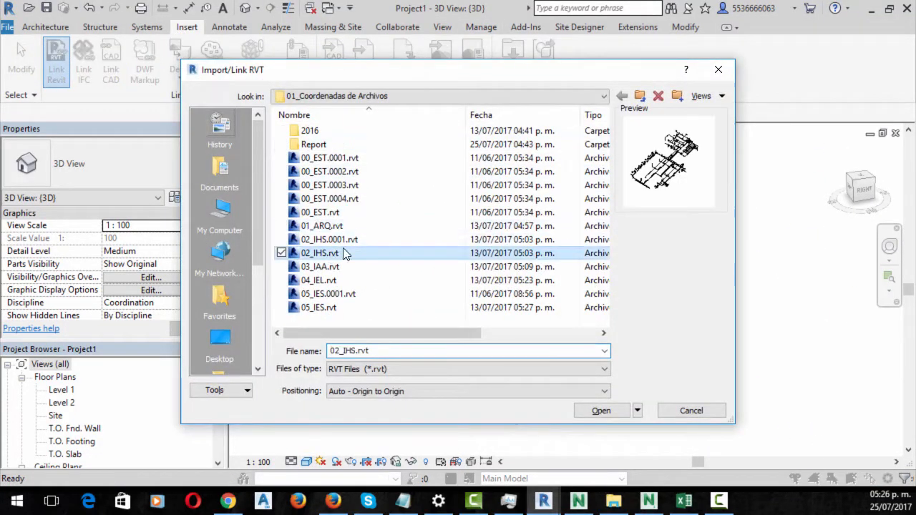
pyautogui.click(601, 410)
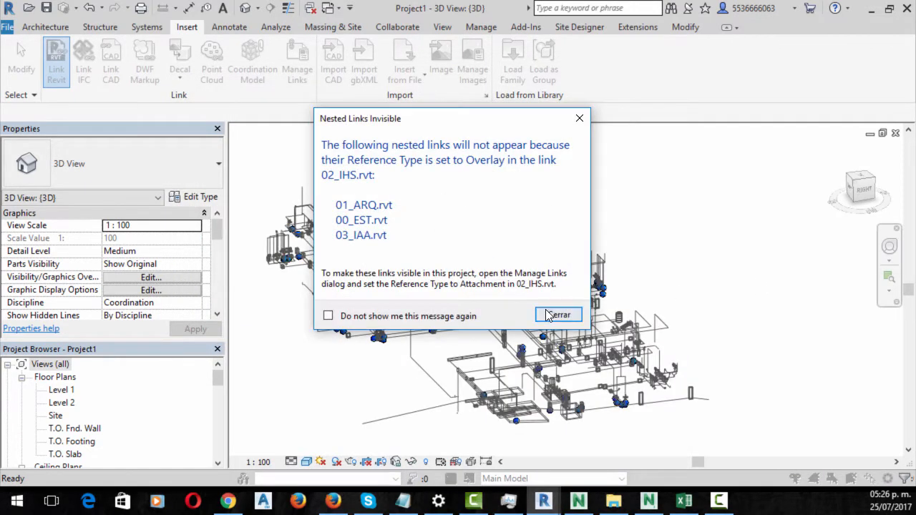
pyautogui.click(557, 315)
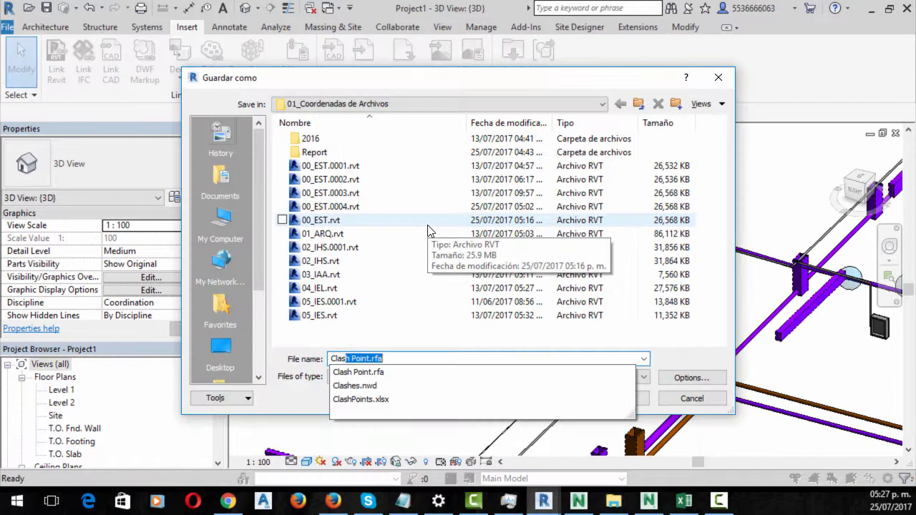
pyautogui.write('Clash Points EST')
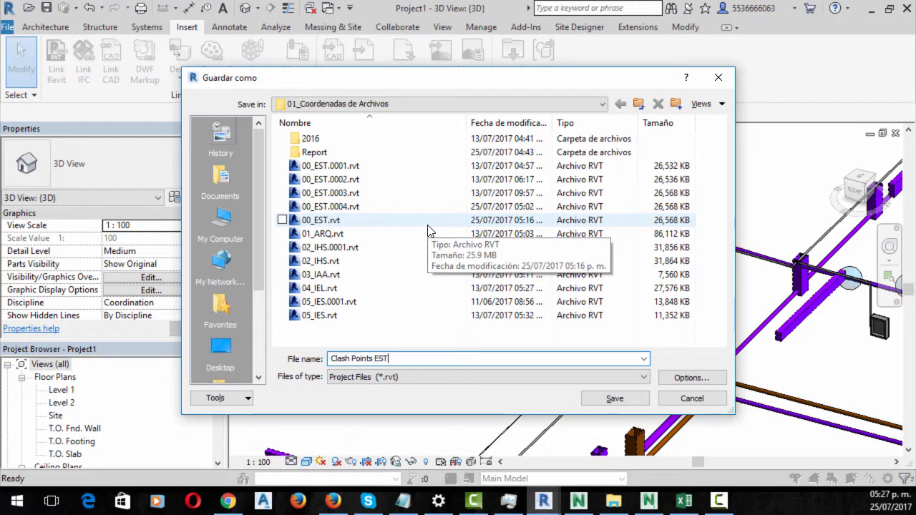